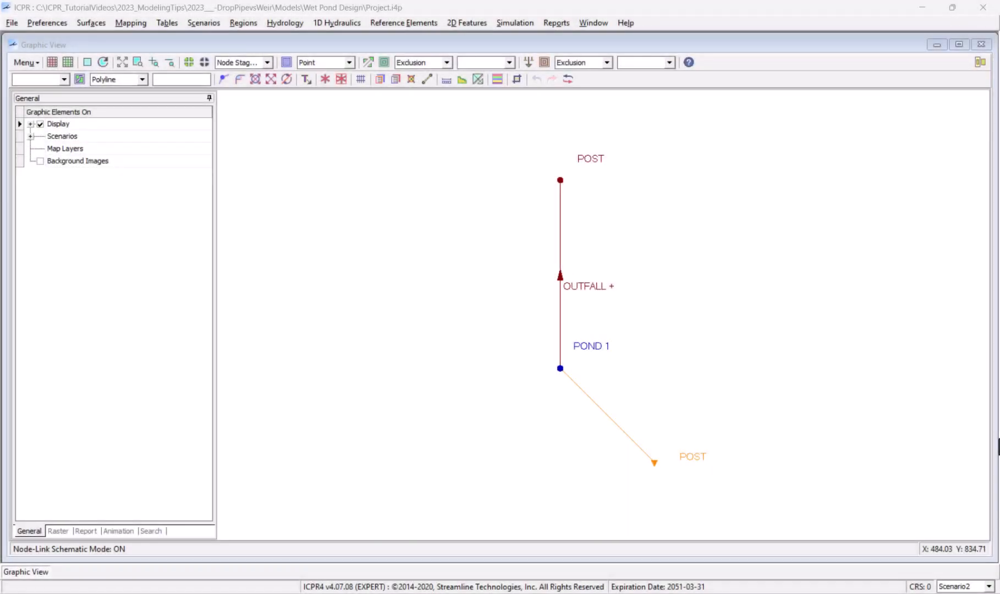
Run the 025Y-24H simulation via Simulation Manager and dismiss the completed run window.
left_click(514, 22)
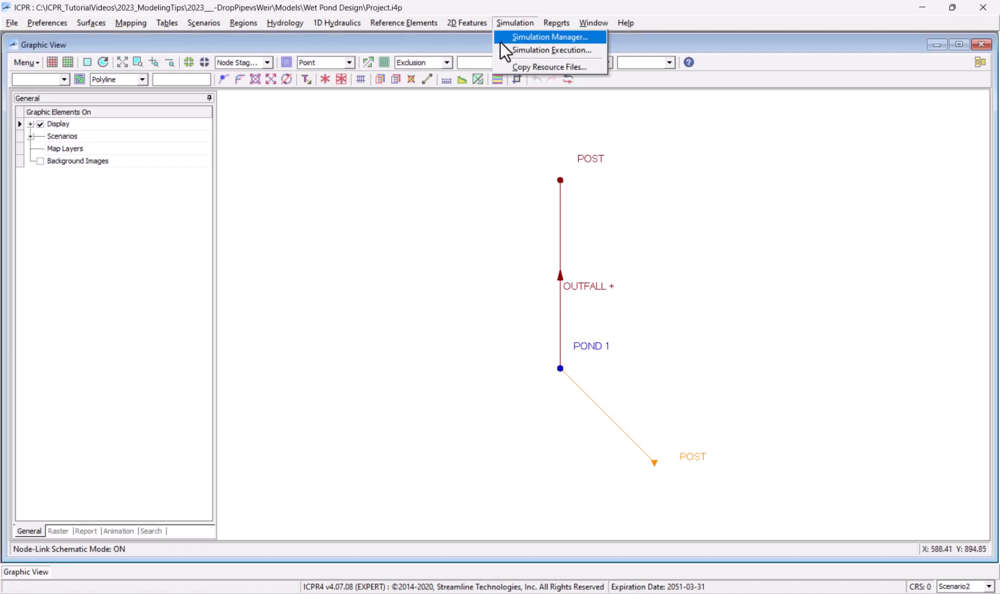
left_click(547, 36)
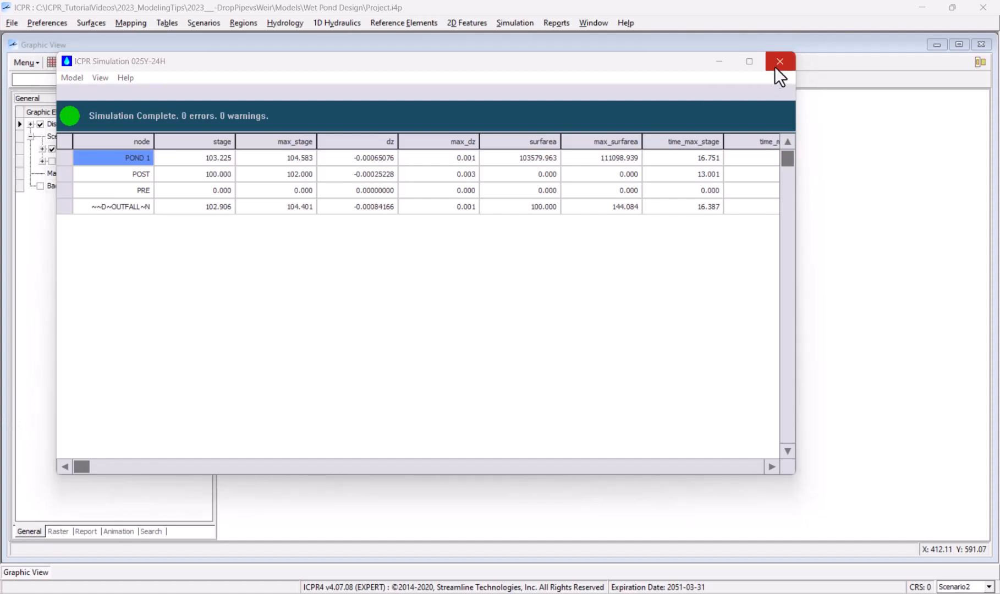
left_click(779, 61)
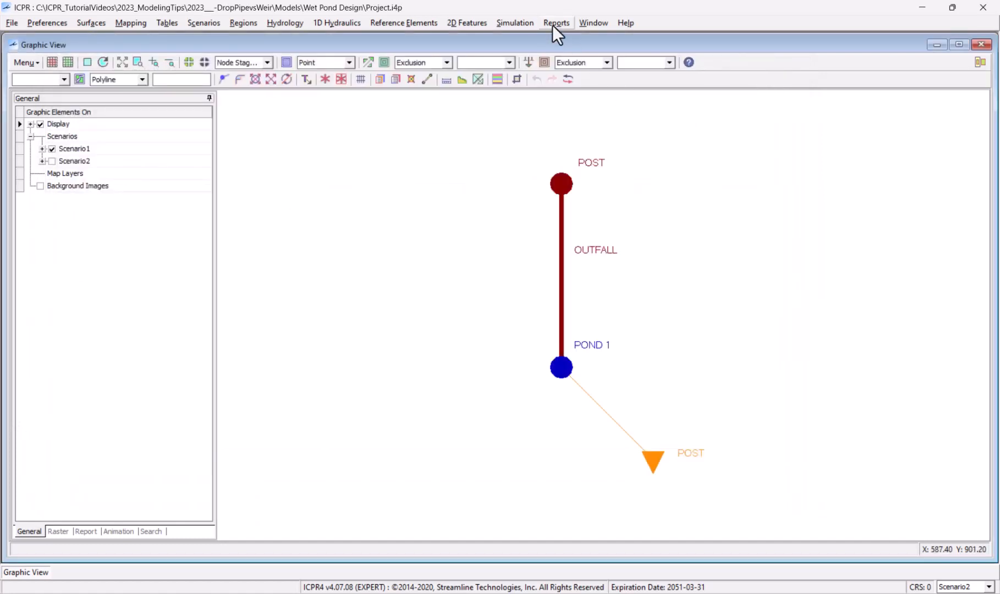
left_click(555, 22)
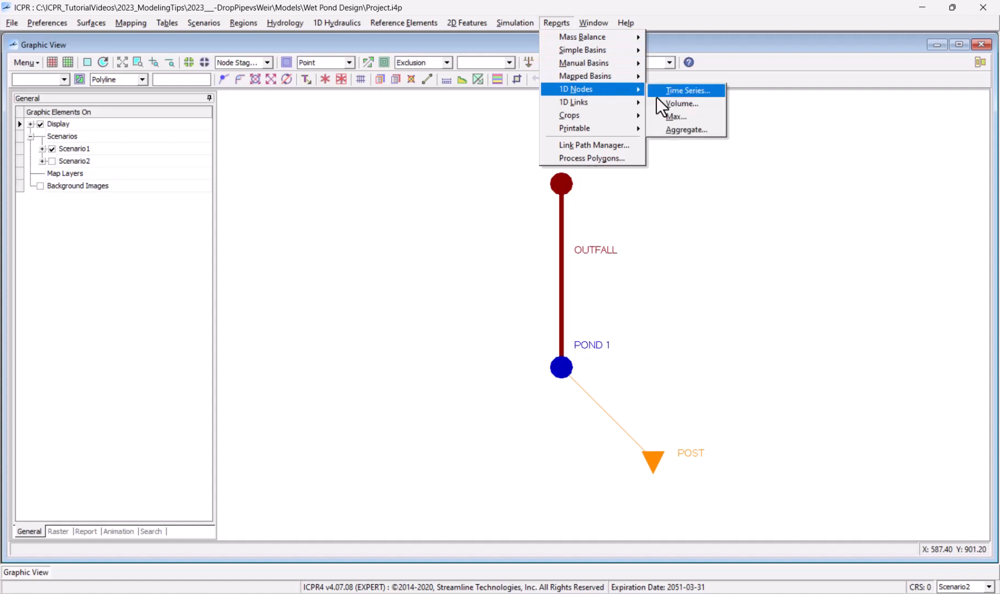
left_click(676, 116)
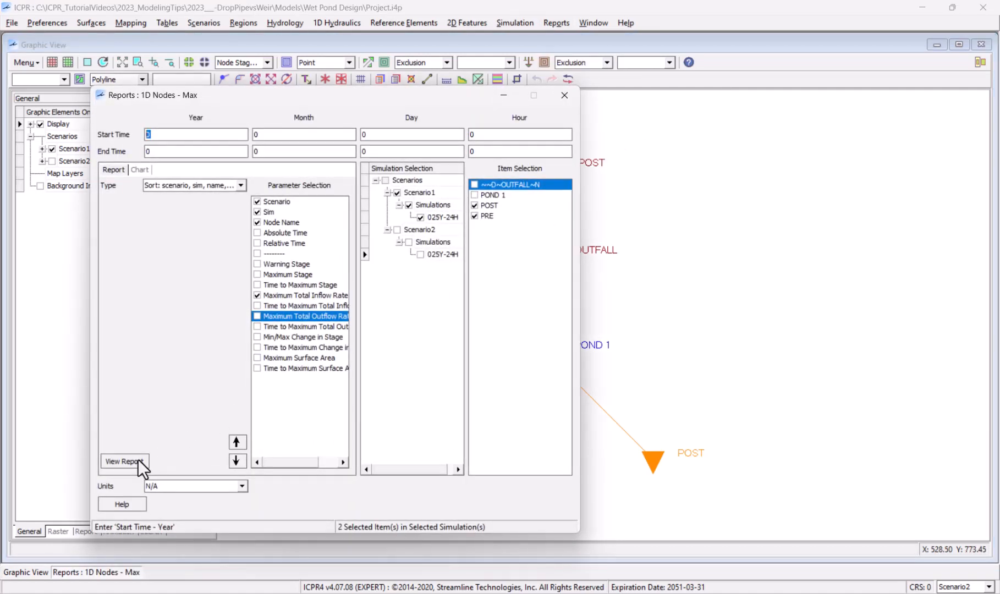
left_click(123, 461)
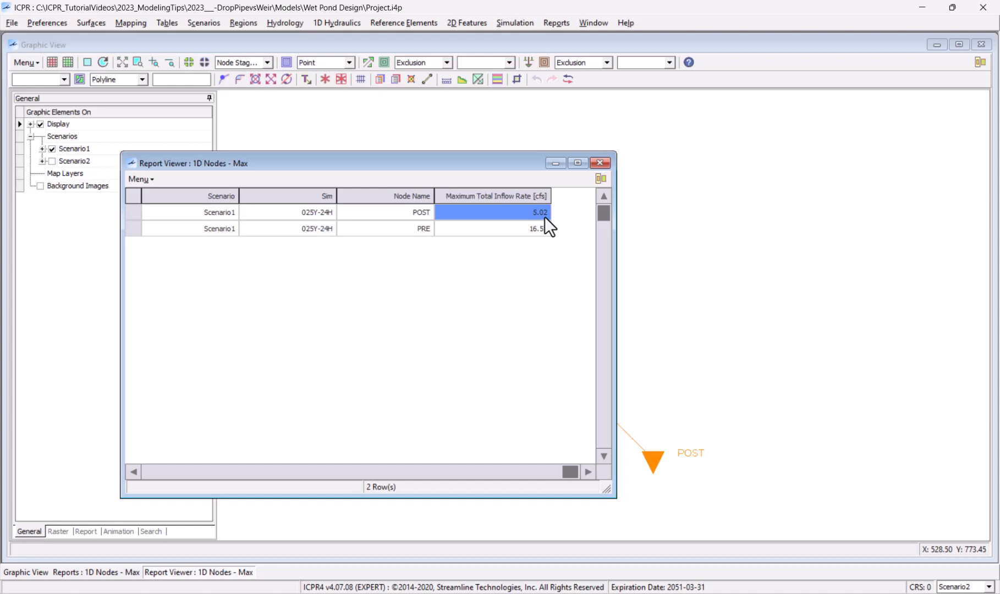
left_click(599, 162)
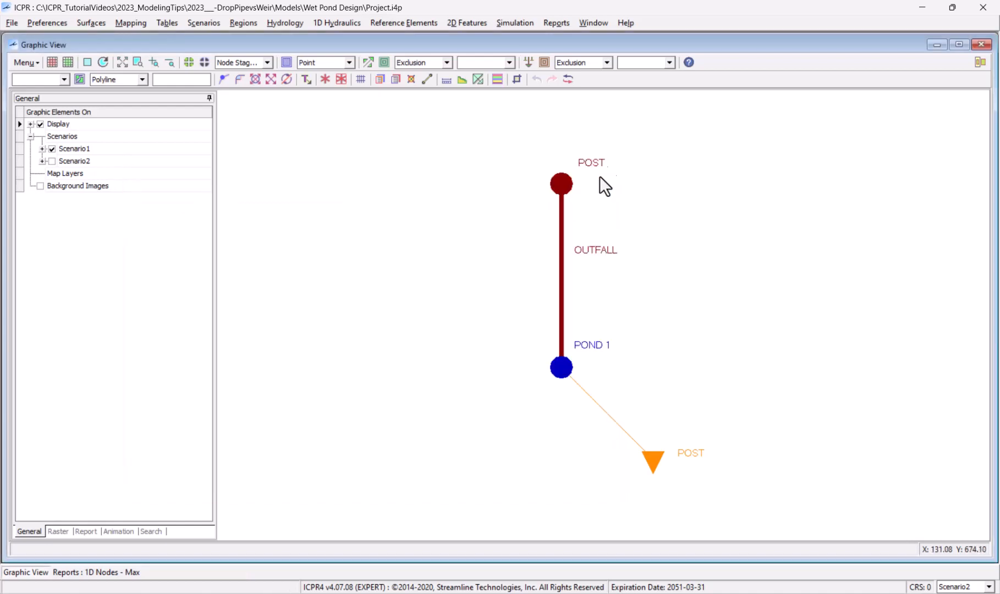
Set OUTFALL weir 2 Max Width to 5 ft in the Weir Component data and close the window.
double_click(560, 274)
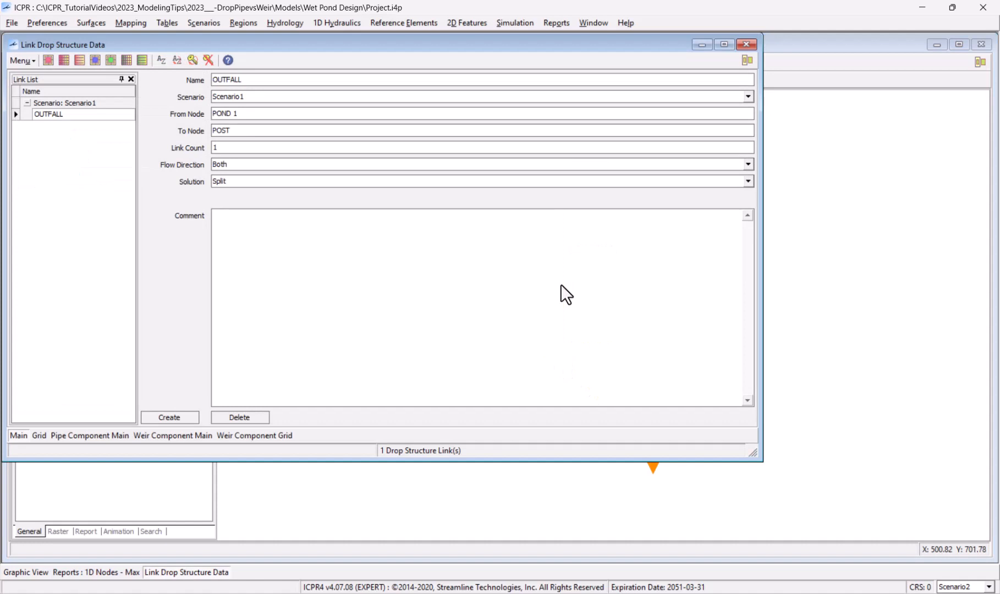
mouse_move(263, 408)
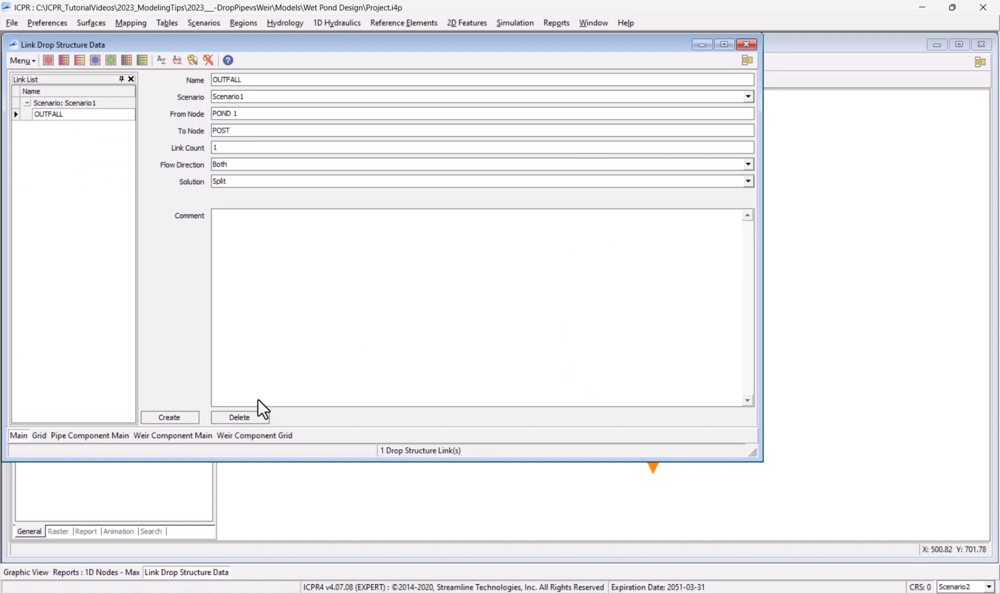
left_click(173, 435)
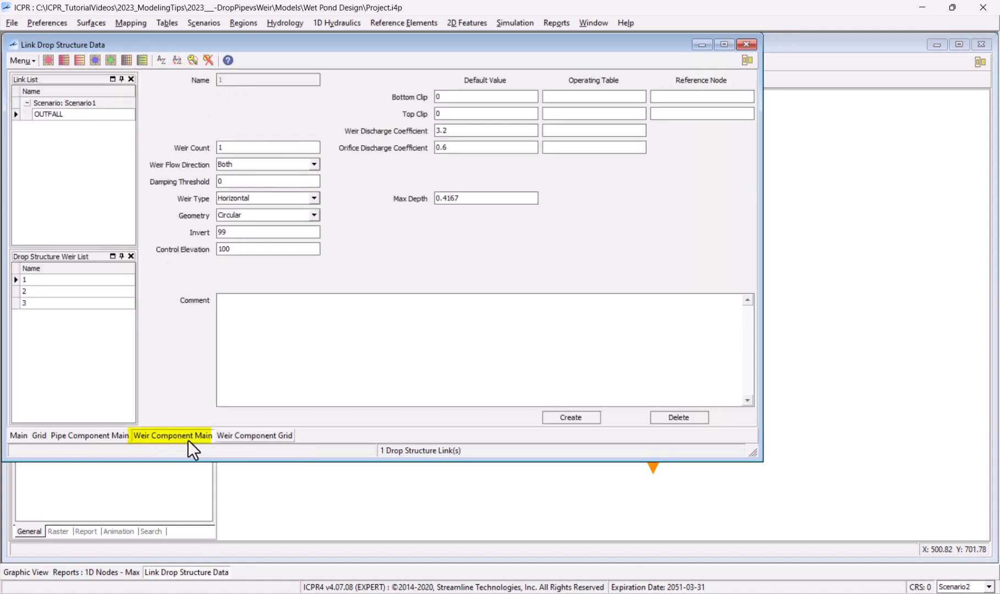
left_click(25, 290)
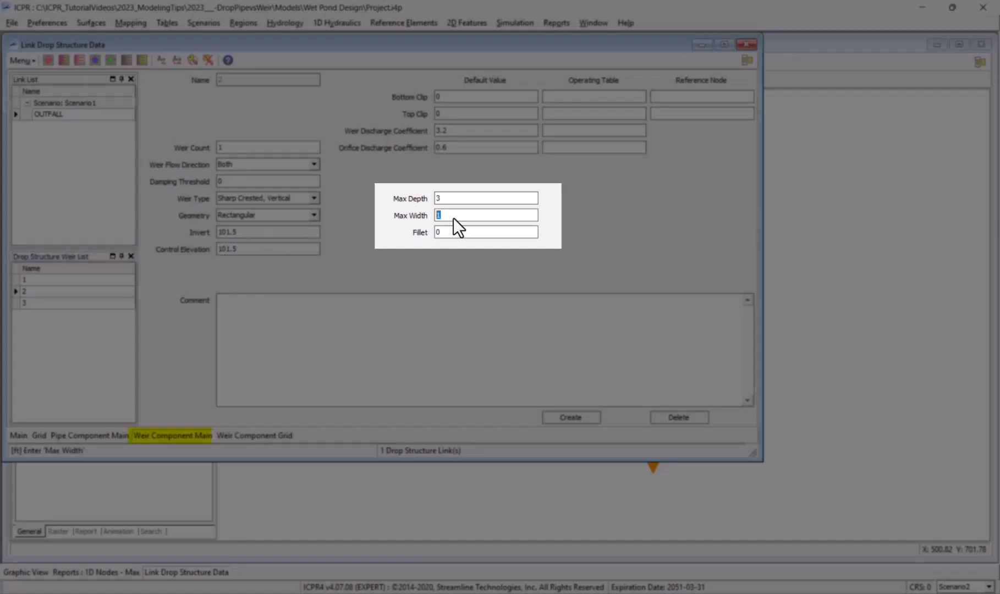
type("5")
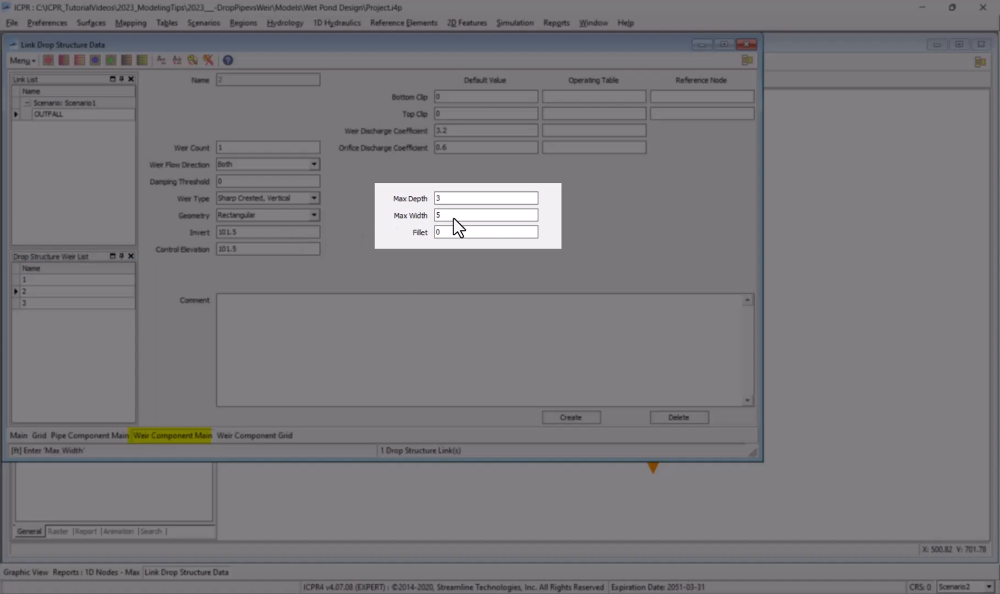
left_click(487, 214)
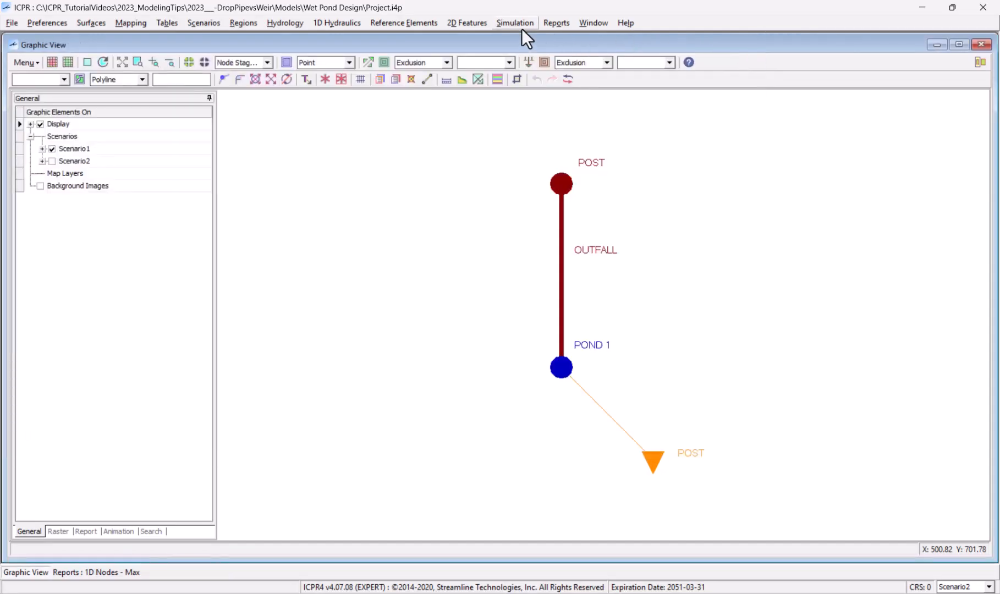
Rerun and check the 1D Nodes Max report: POST inflow 5.11 cfs versus PRE 16.53.
left_click(514, 22)
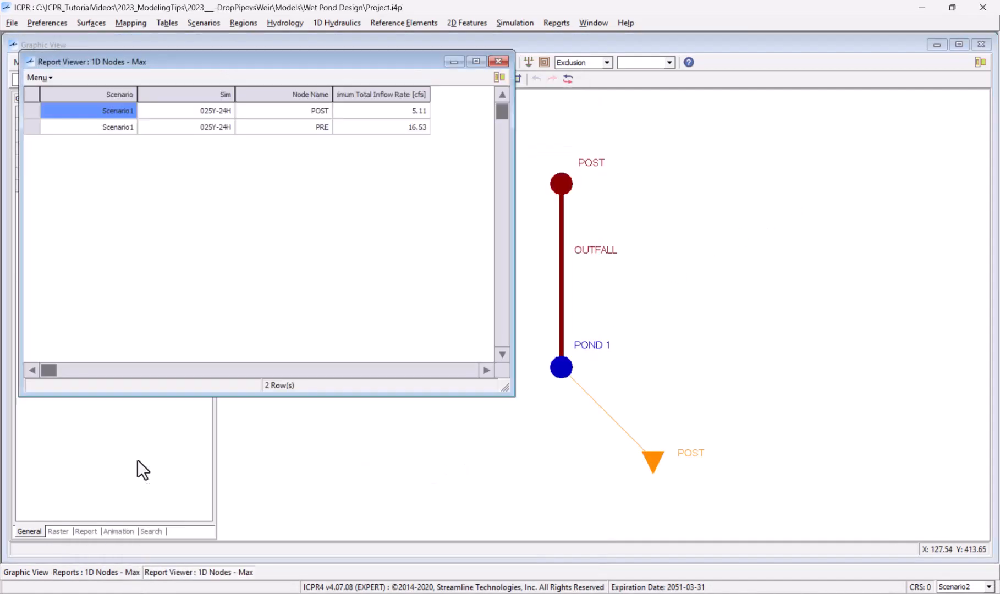
left_click(381, 110)
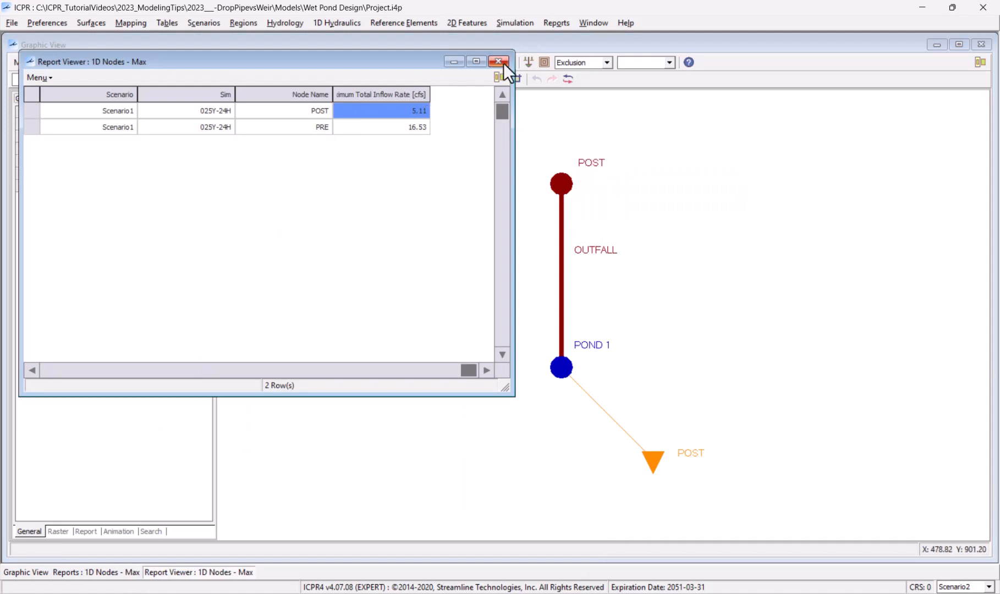
left_click(500, 62)
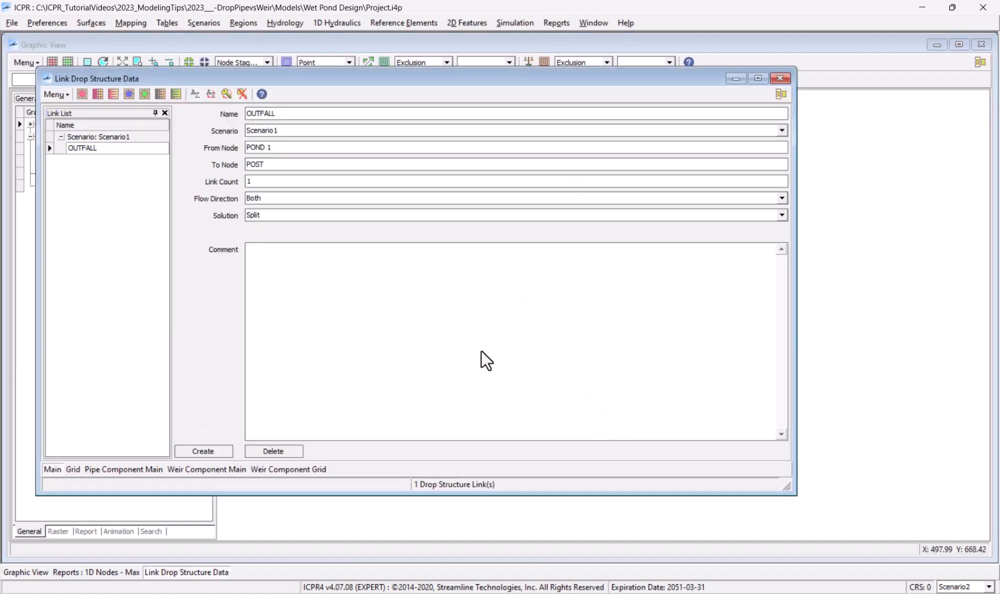
Restore weir 2 Max Width to 1 ft and set the pipe's downstream Max Depth to 2.5.
left_click(205, 469)
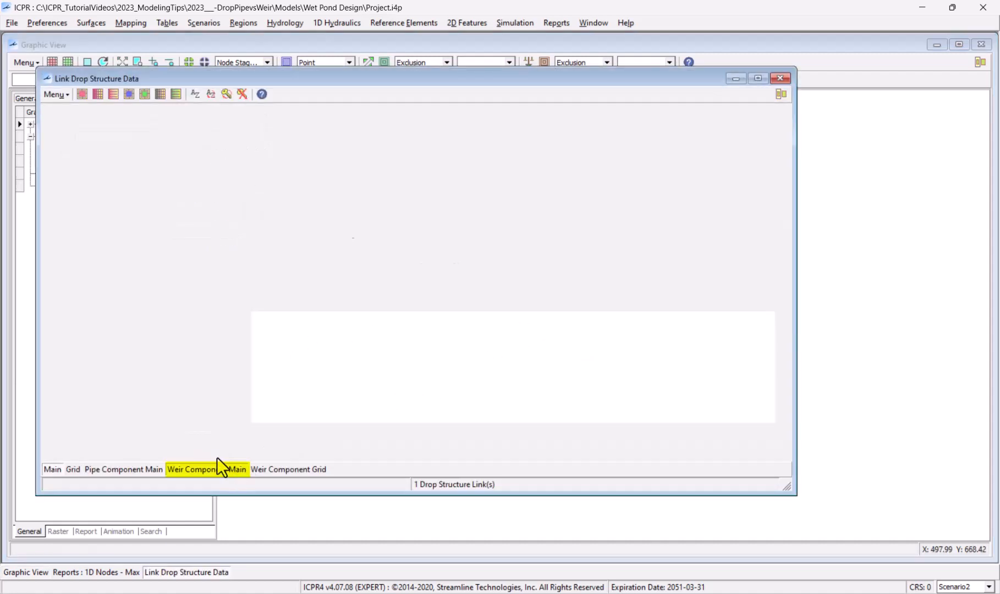
left_click(207, 469)
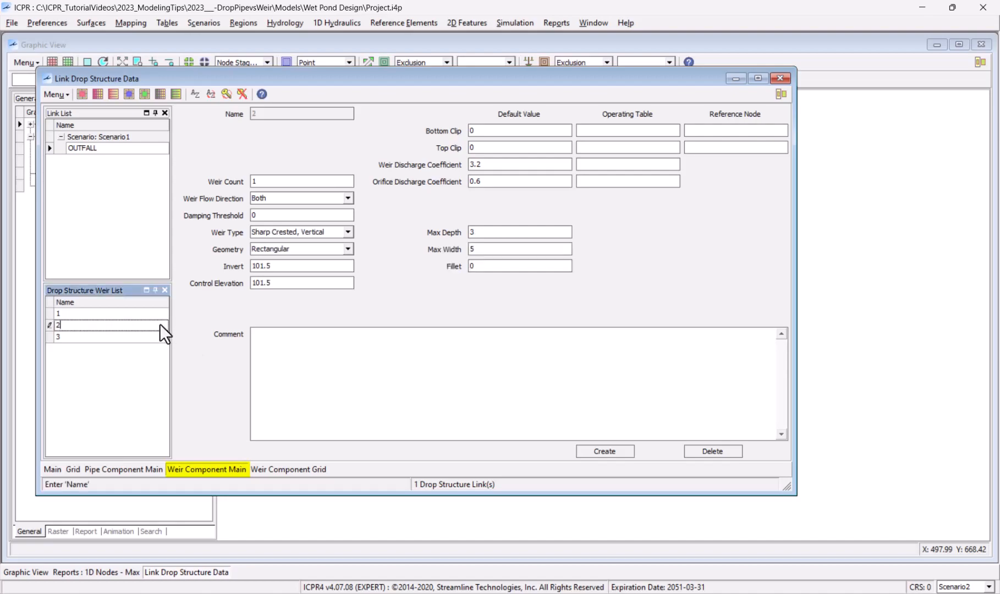
left_click(520, 249)
type("1")
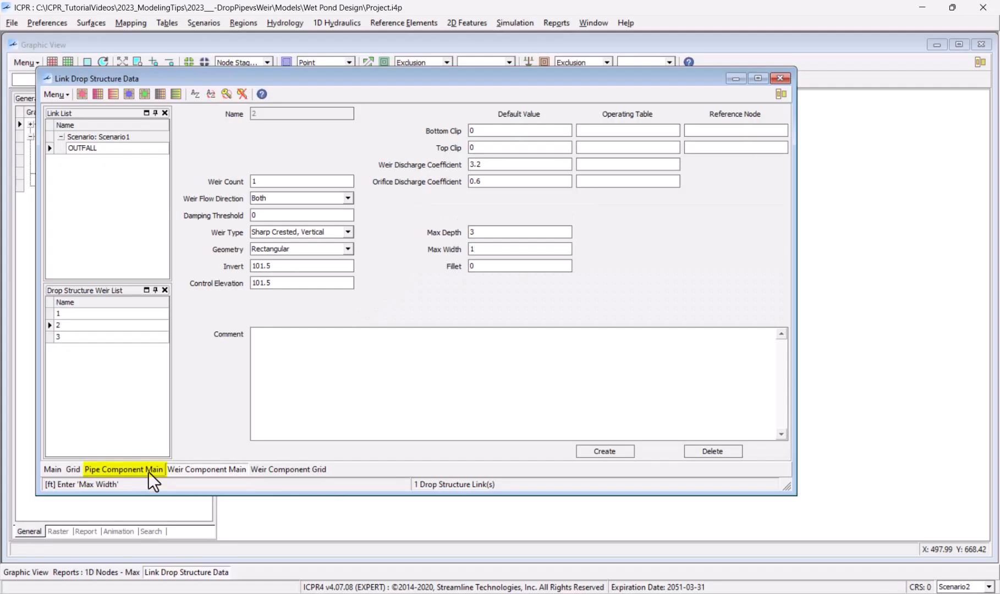
left_click(123, 470)
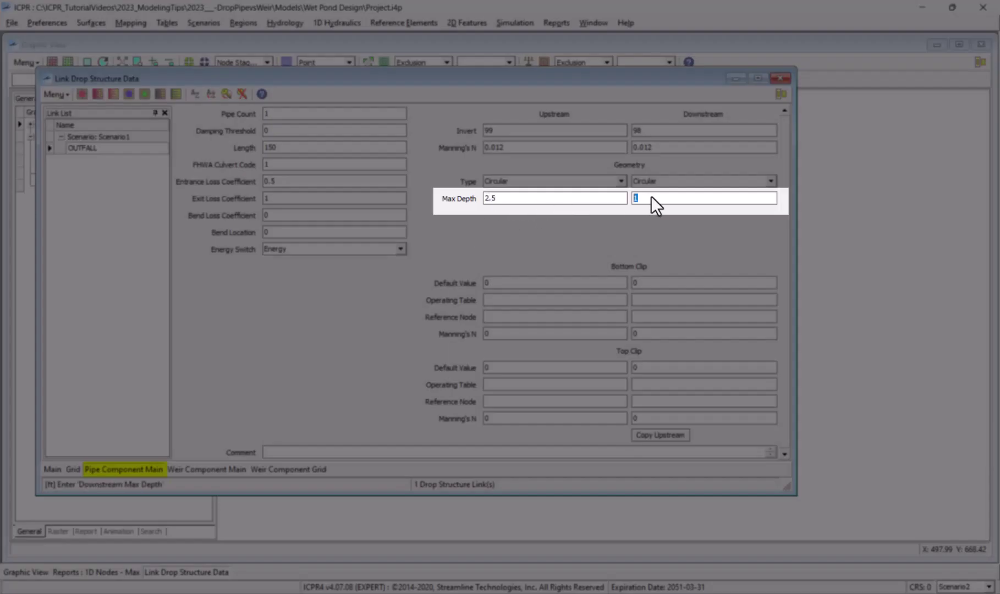
type("2.5")
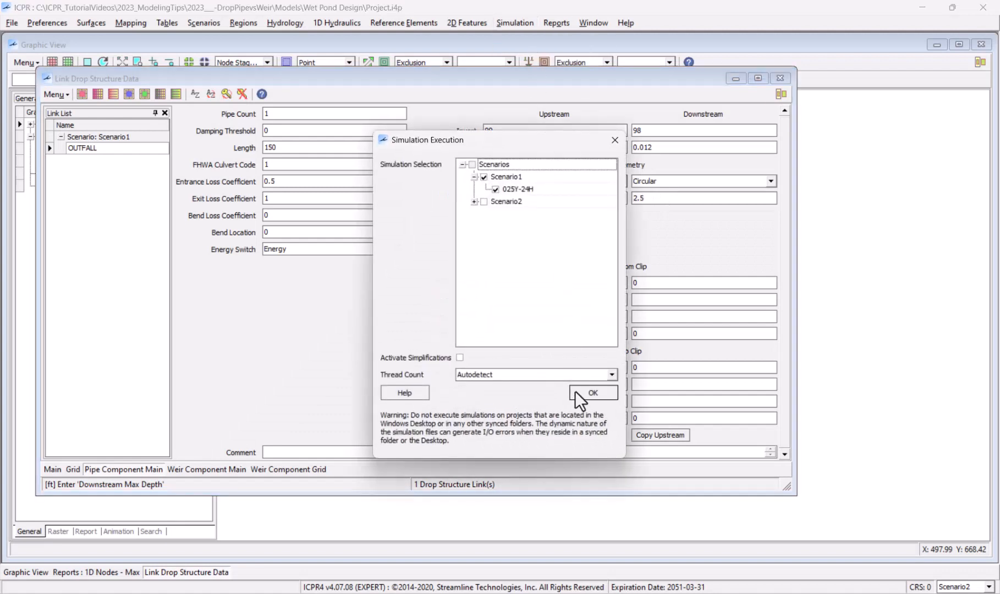
Rerun and view the 1D Nodes Max report showing POST inflow 12.55 cfs against PRE 16.53.
left_click(591, 393)
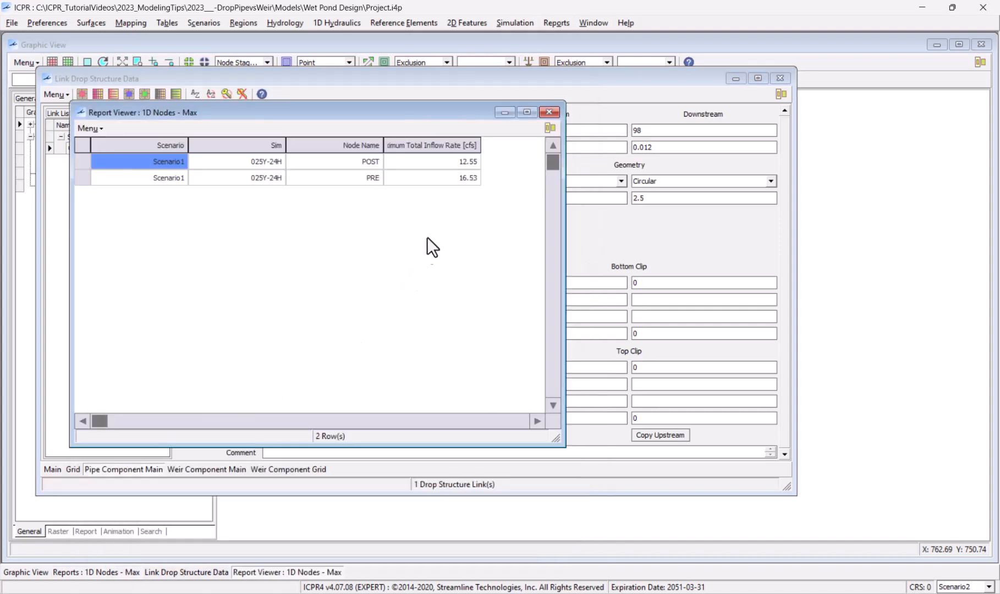
left_click(465, 162)
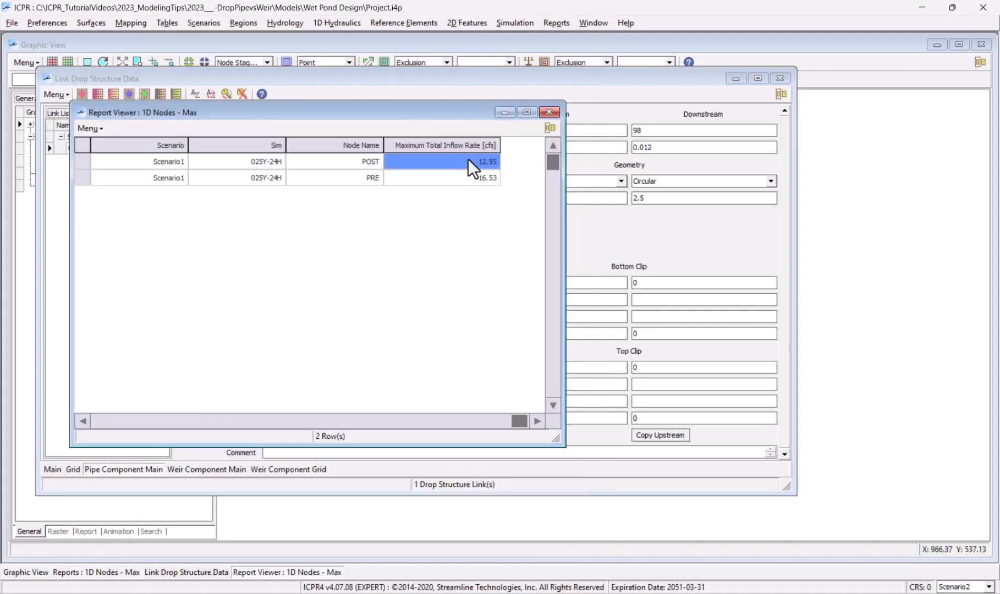